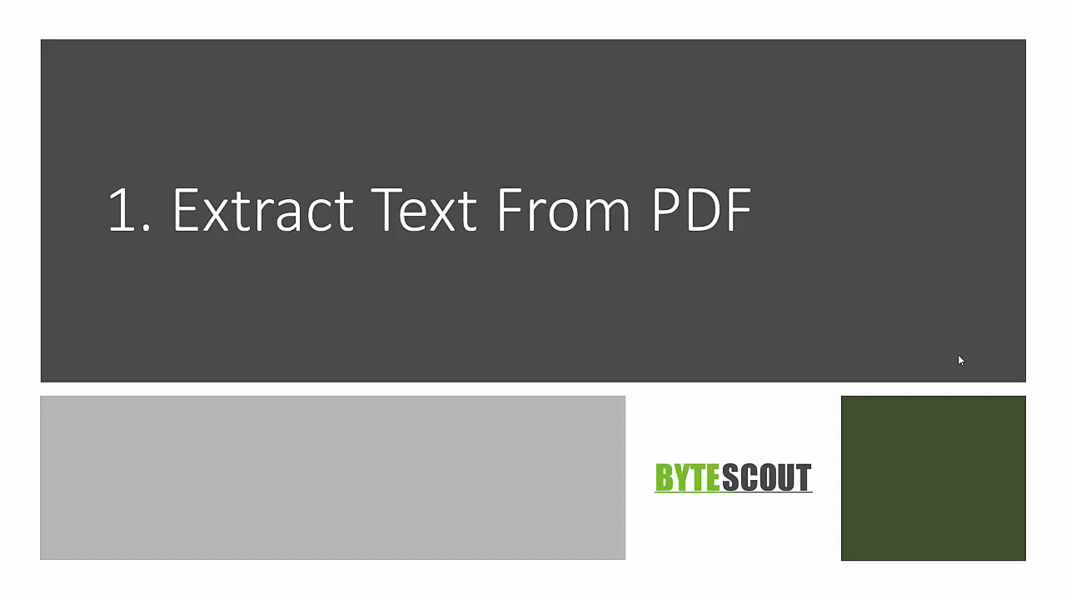
pyautogui.moveTo(757, 158)
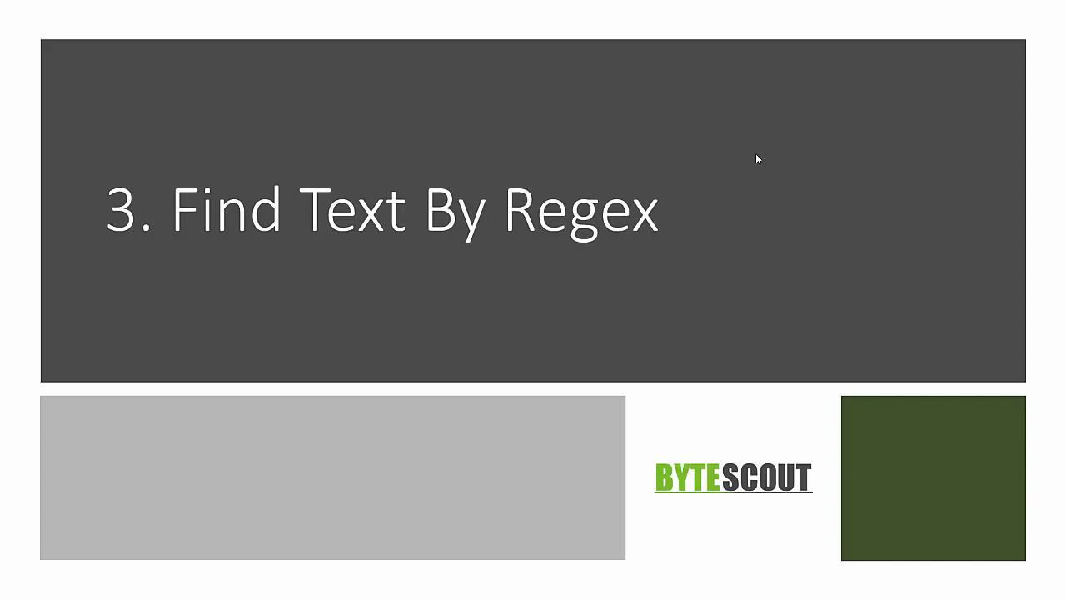
# Advance the slideshow to slide 4, 'Extract Images From PDF'
pyautogui.press('right')
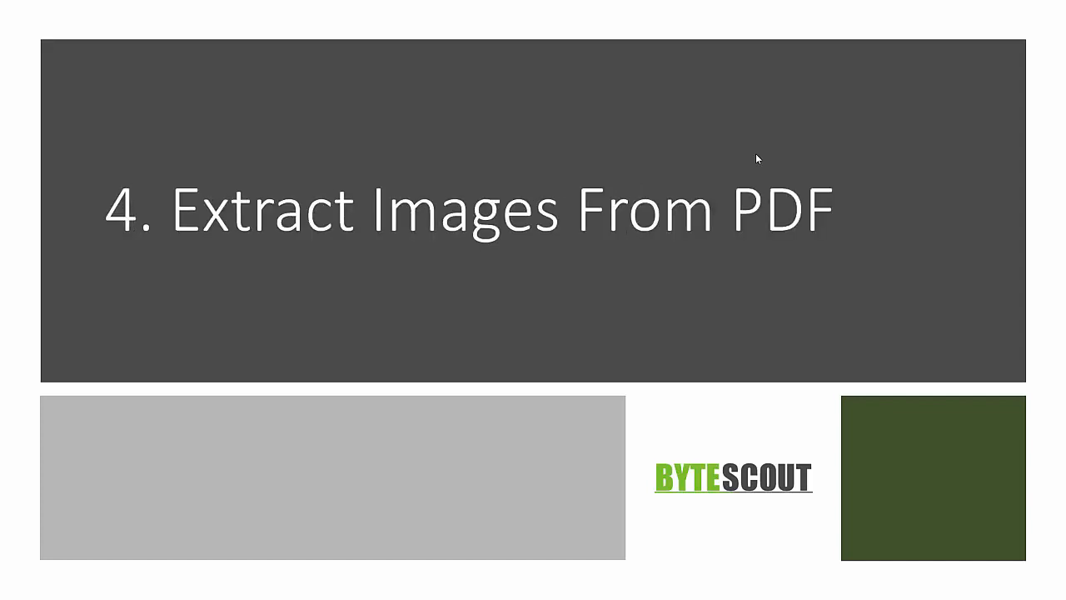